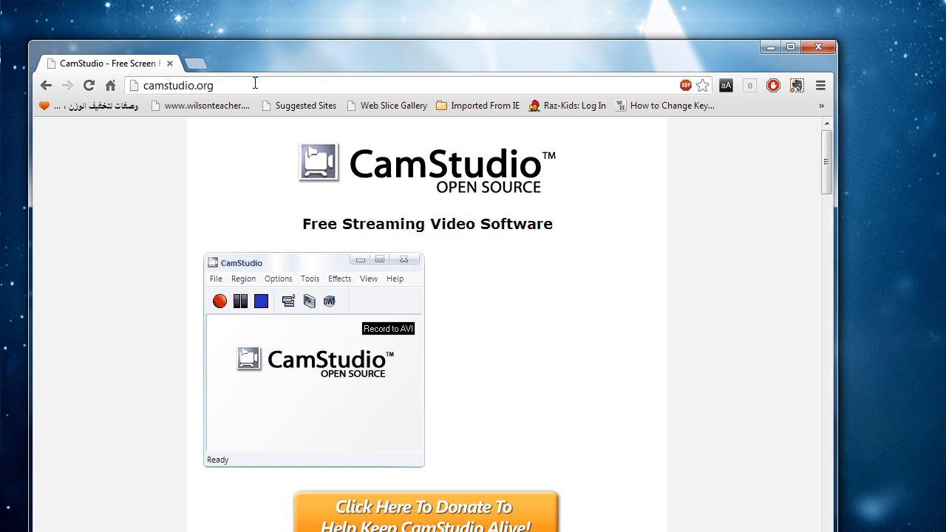
mouse_move(454, 222)
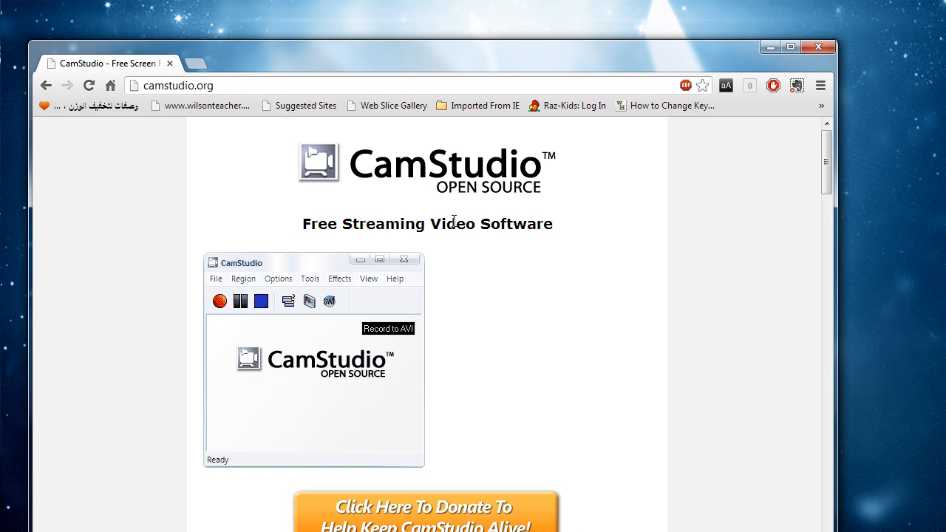
Start the CamStudio 2.7 installer download from the Download Links section via SourceForge
scroll("down", 3)
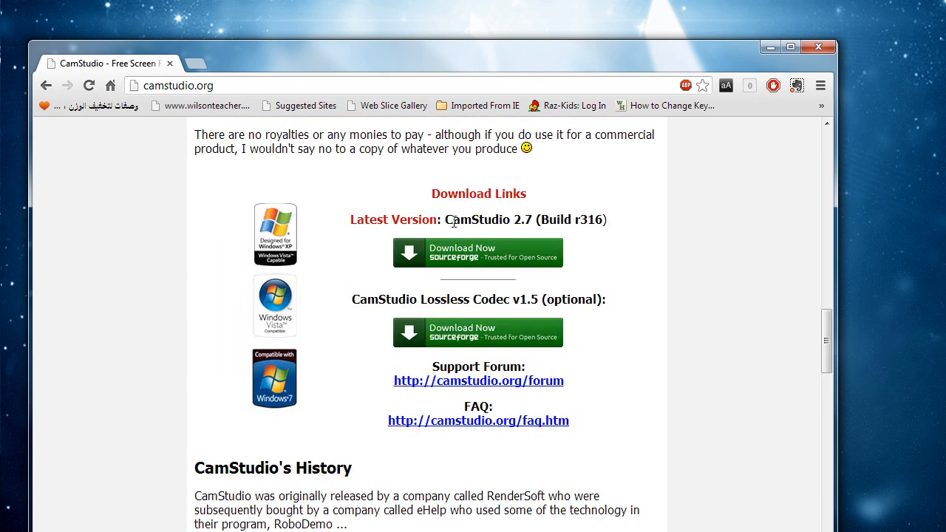
mouse_move(497, 266)
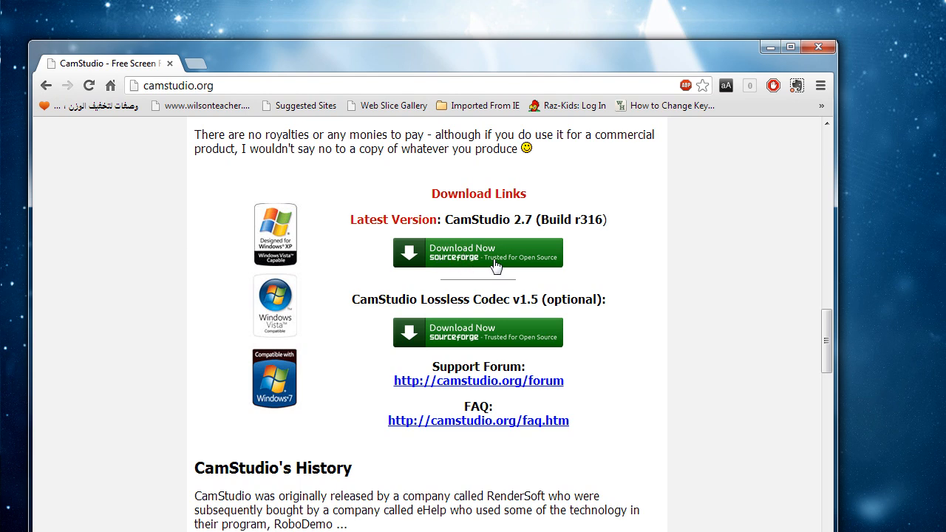
left_click(477, 252)
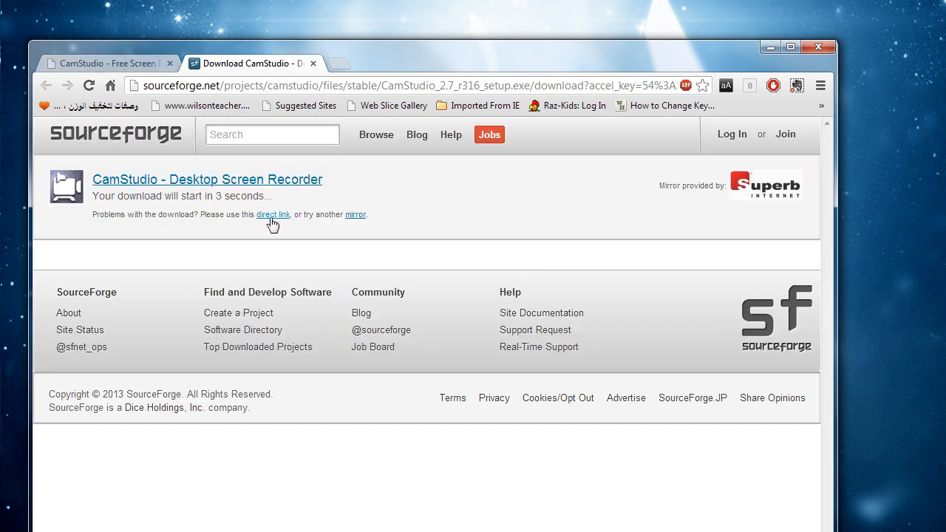
mouse_move(279, 221)
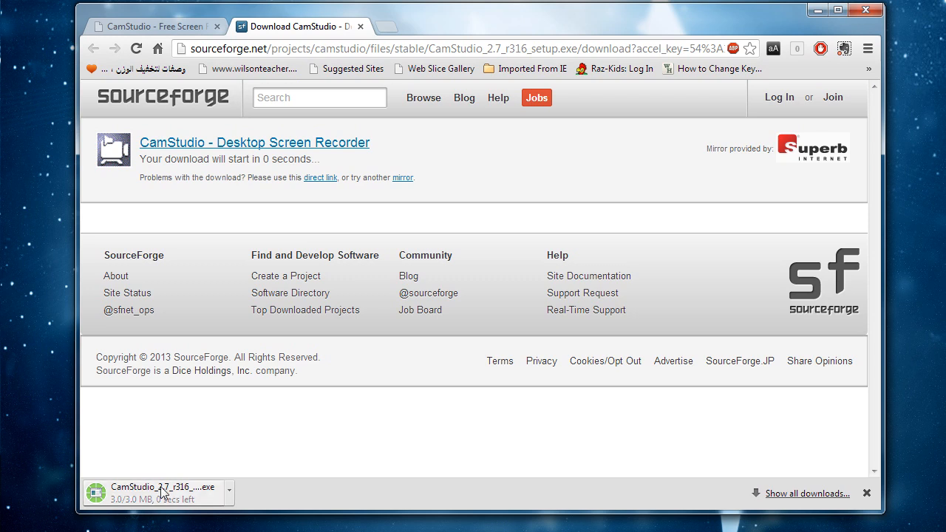
mouse_move(180, 473)
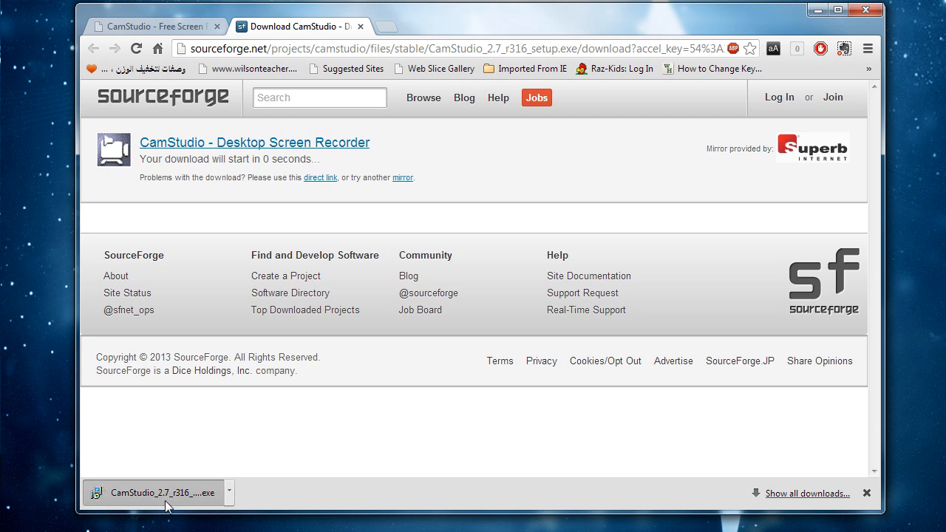
Launch the downloaded CamStudio 2.7 setup and accept the welcome and license pages
left_click(155, 494)
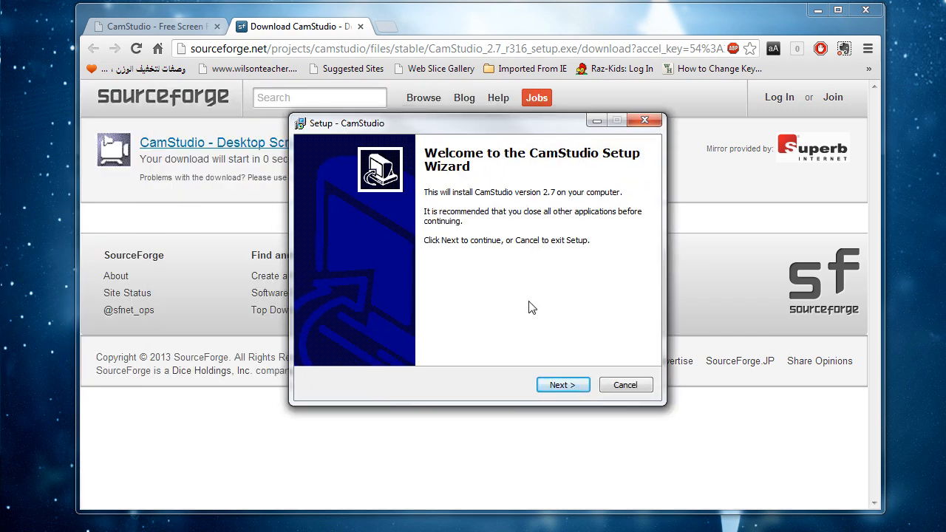
left_click(561, 384)
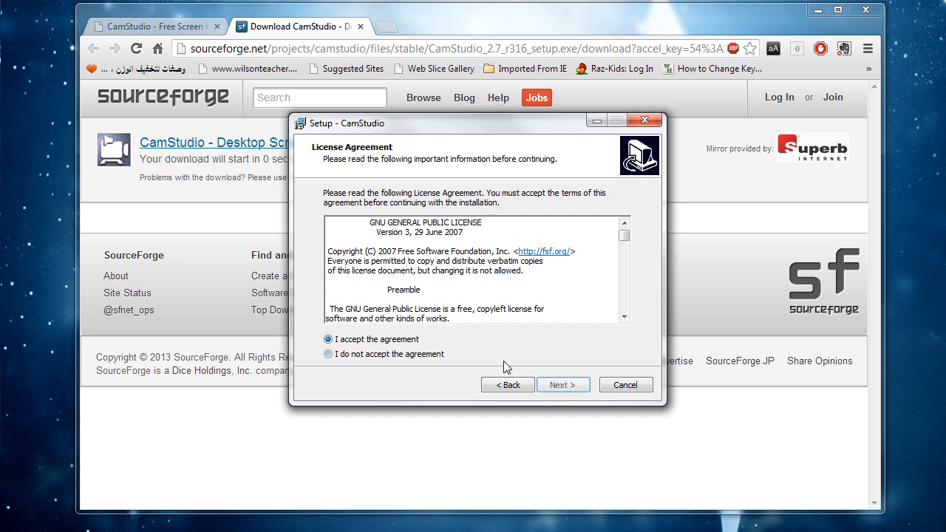
left_click(561, 384)
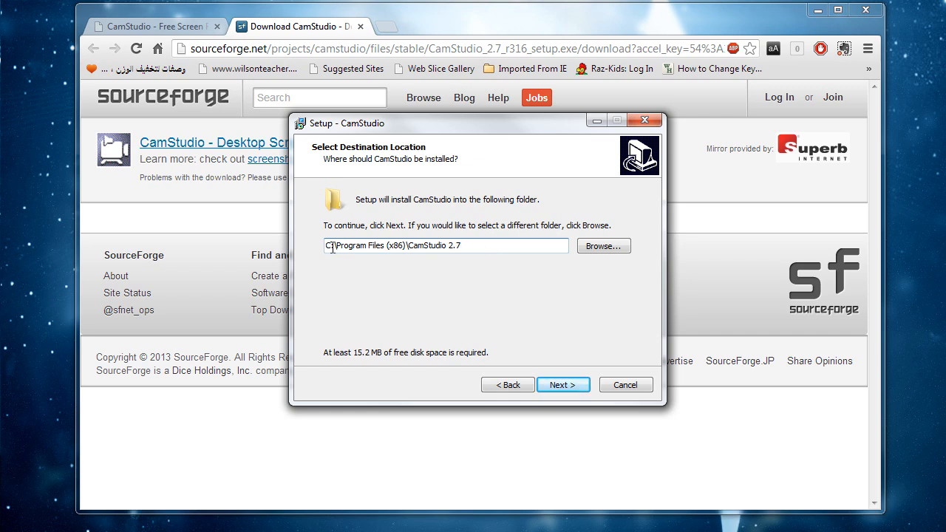
left_click(332, 245)
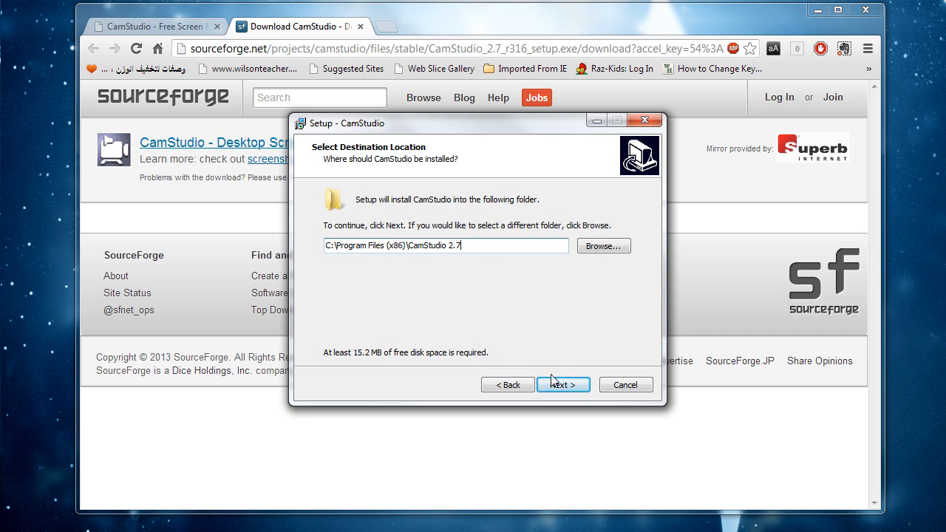
Keep default install folder, Start Menu folder and tasks, begin installing, then cancel the setup
left_click(561, 384)
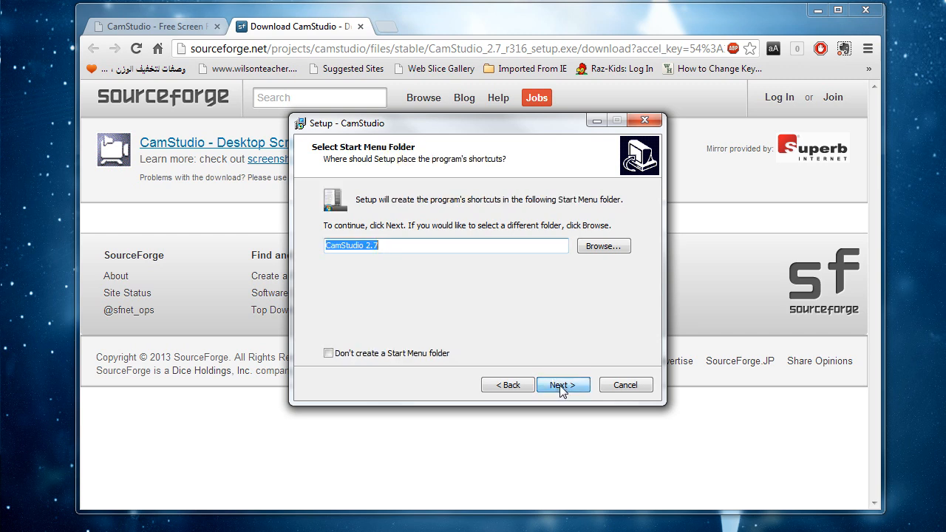
left_click(562, 384)
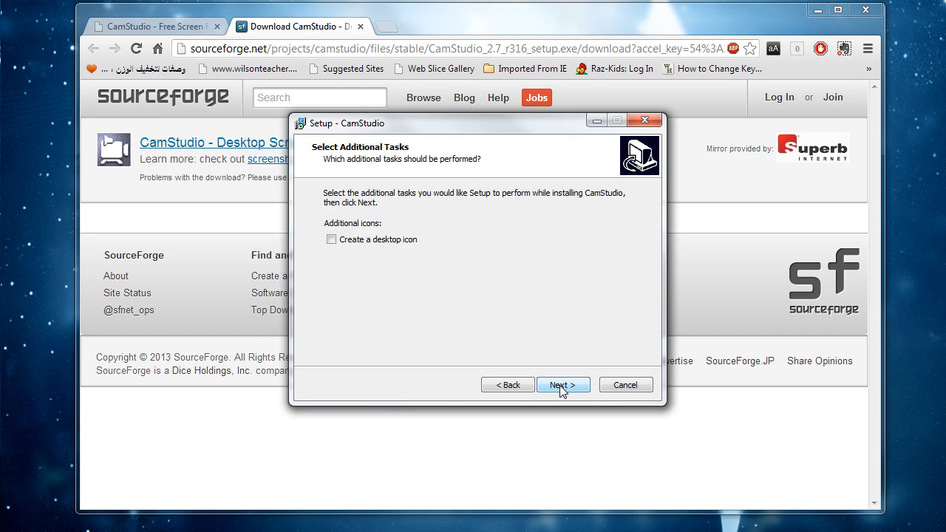
left_click(562, 384)
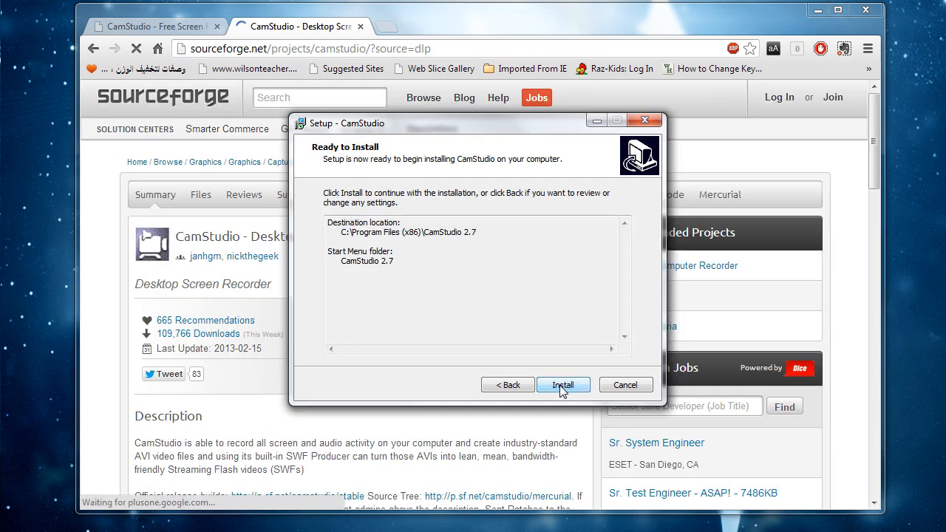
left_click(563, 385)
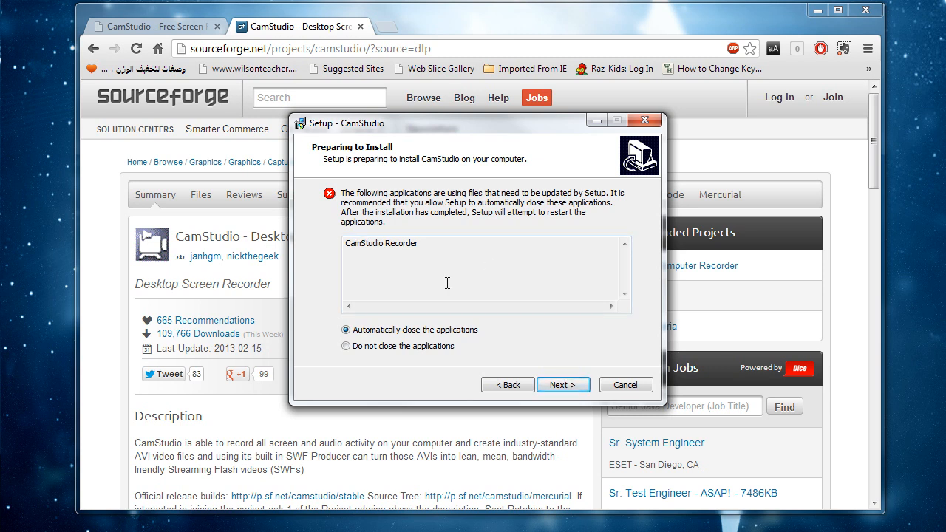
mouse_move(606, 390)
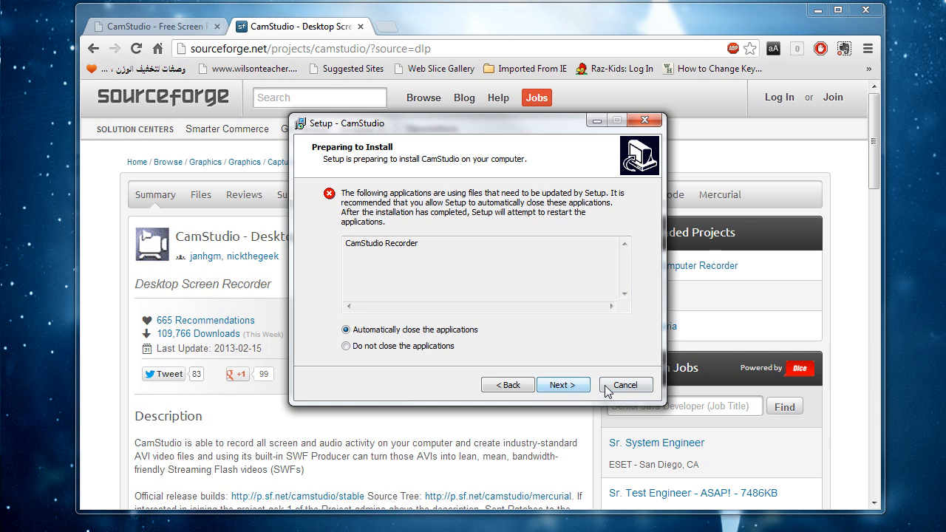
mouse_move(563, 384)
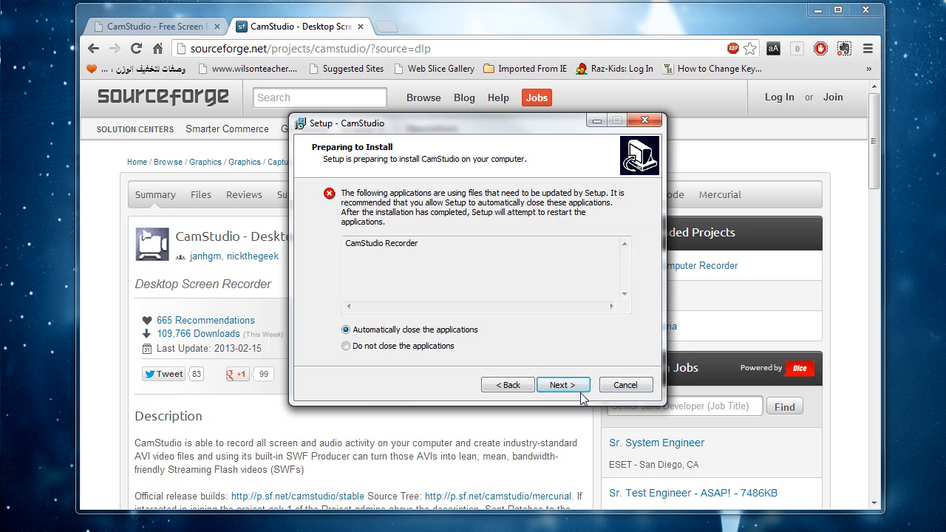
left_click(624, 384)
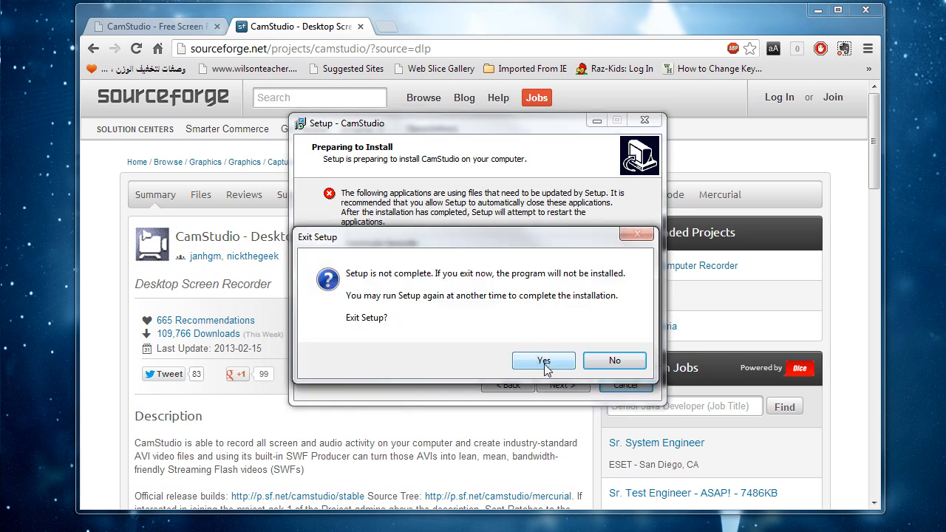
Exit the unfinished setup and download the CamStudio Lossless Codec v1.5 installer
left_click(544, 361)
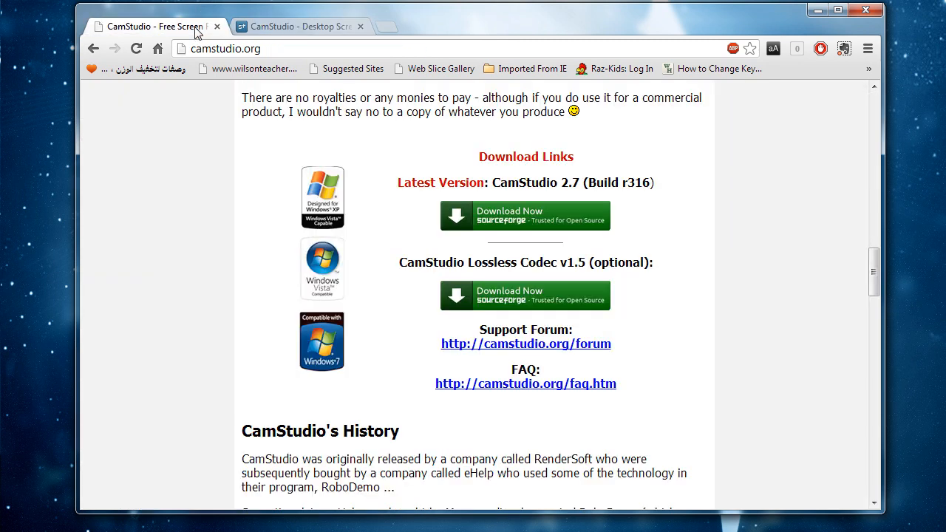
mouse_move(457, 276)
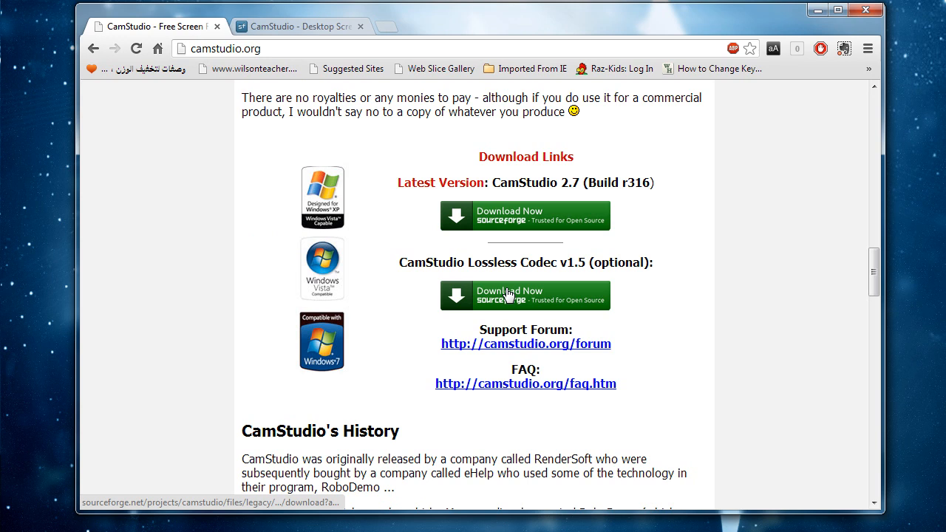
left_click(524, 295)
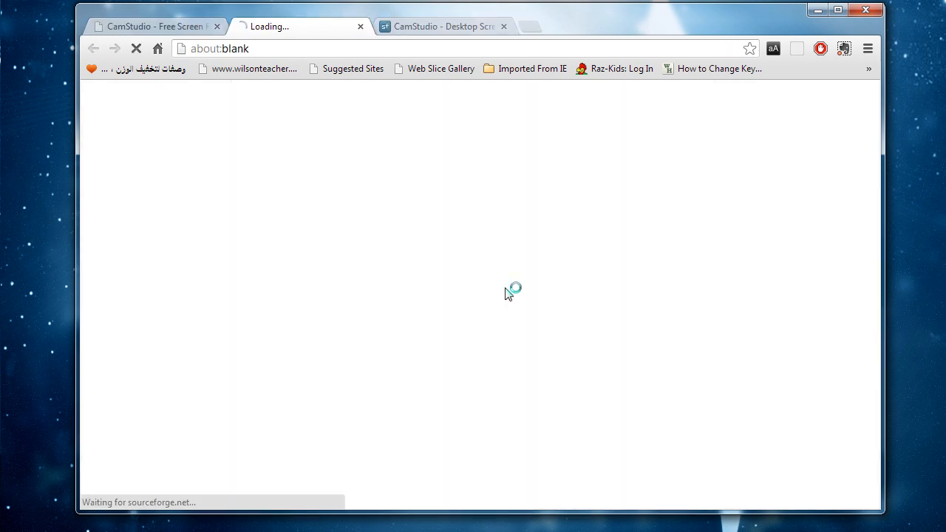
left_click(504, 26)
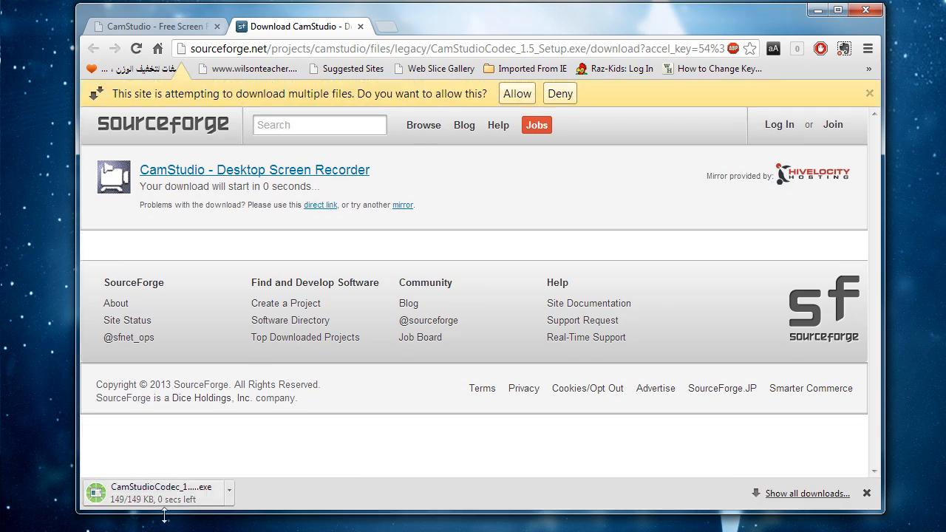
Run the codec installer and decline reinstalling the already-installed codec
left_click(162, 488)
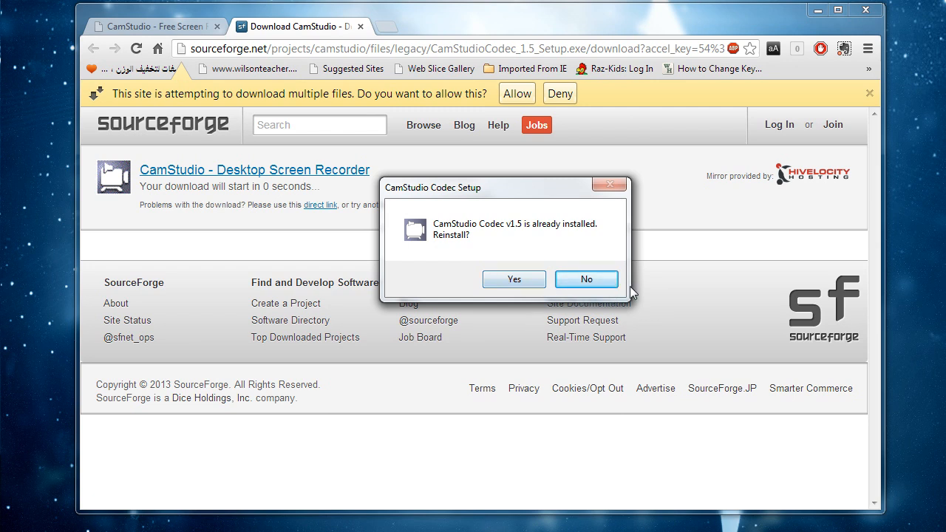
left_click(585, 278)
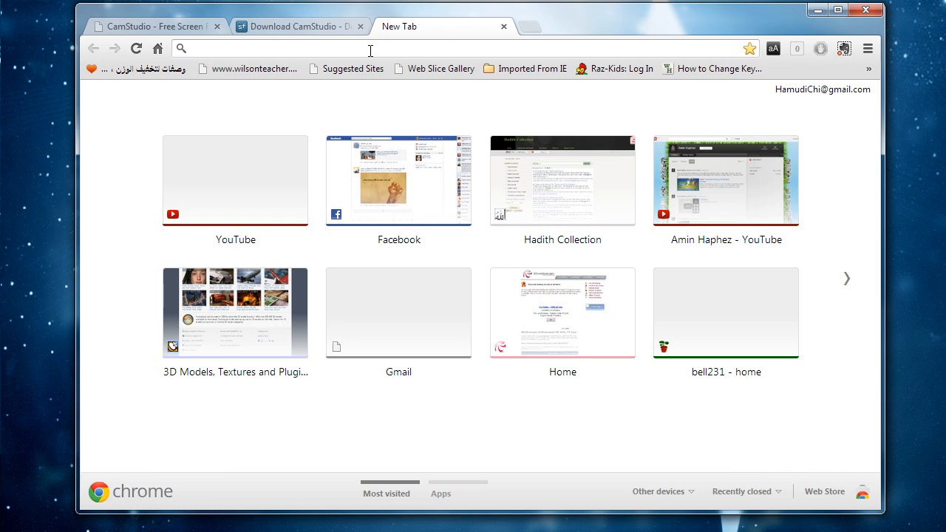
Search Google for 'microsoft c++ redistributable' and go to the Visual C++ 2010 Redistributable result
type("microsoft c++ redistributable")
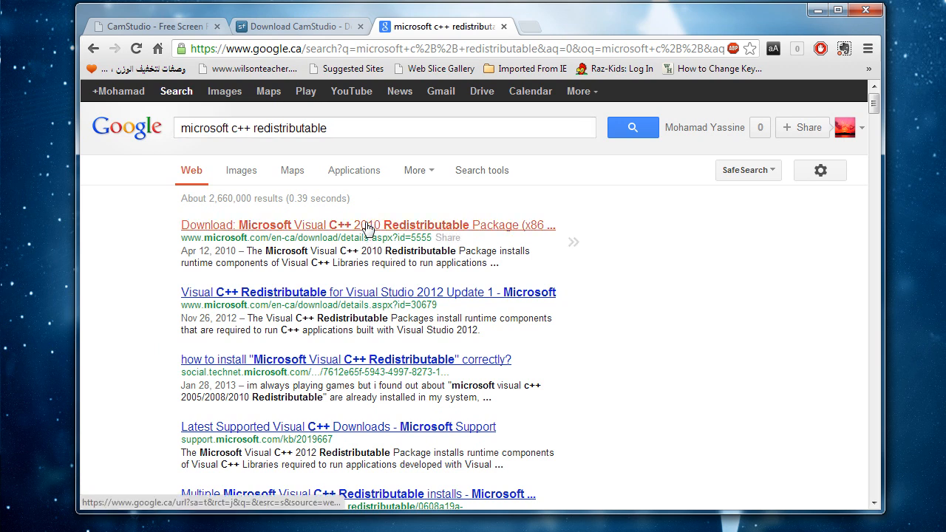
left_click(366, 225)
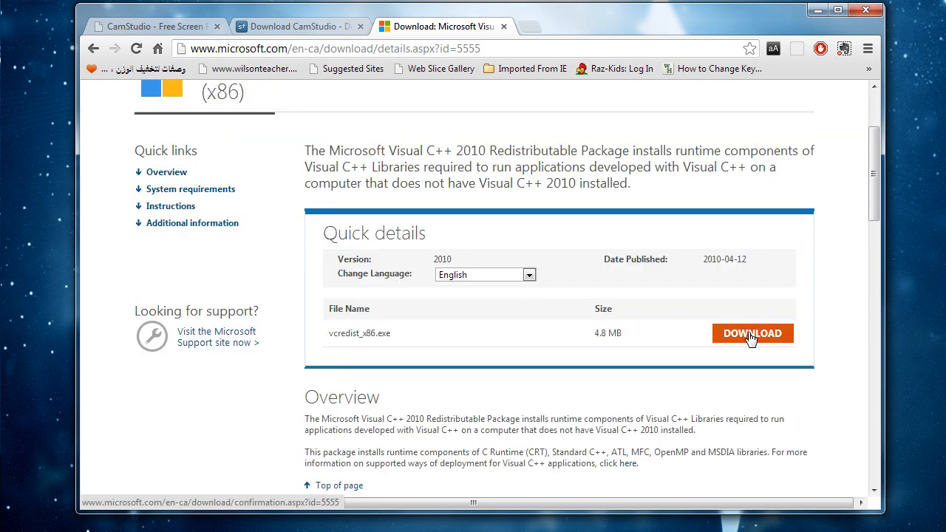
Download vcredist_x86.exe, skip the survey, and close its installer reporting a newer version installed
left_click(750, 334)
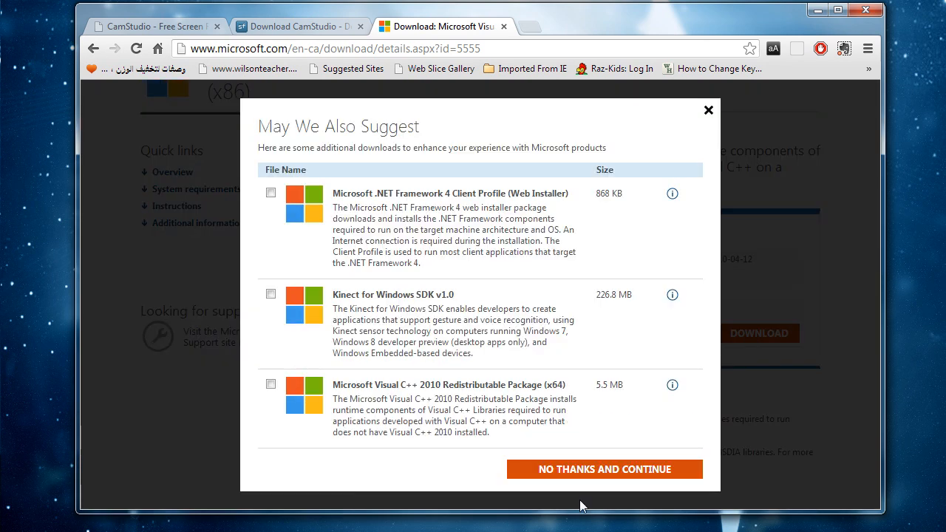
left_click(606, 470)
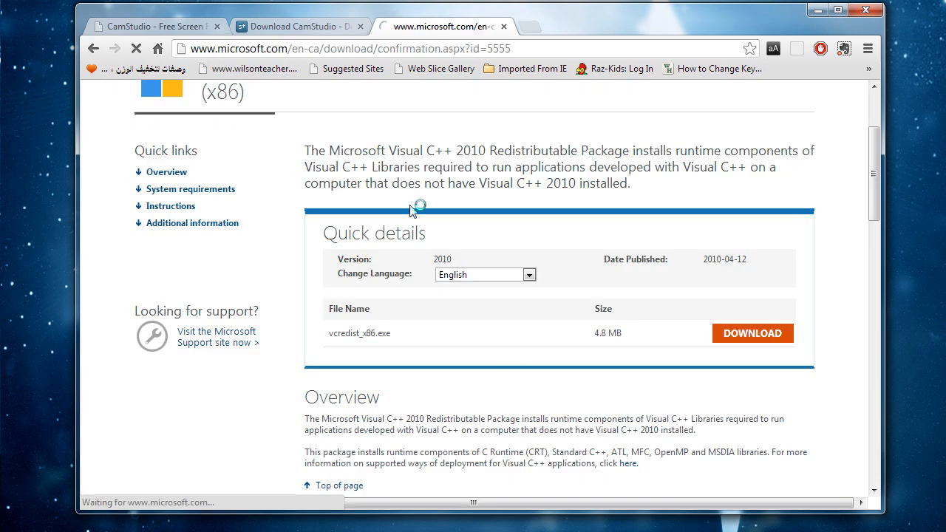
left_click(752, 334)
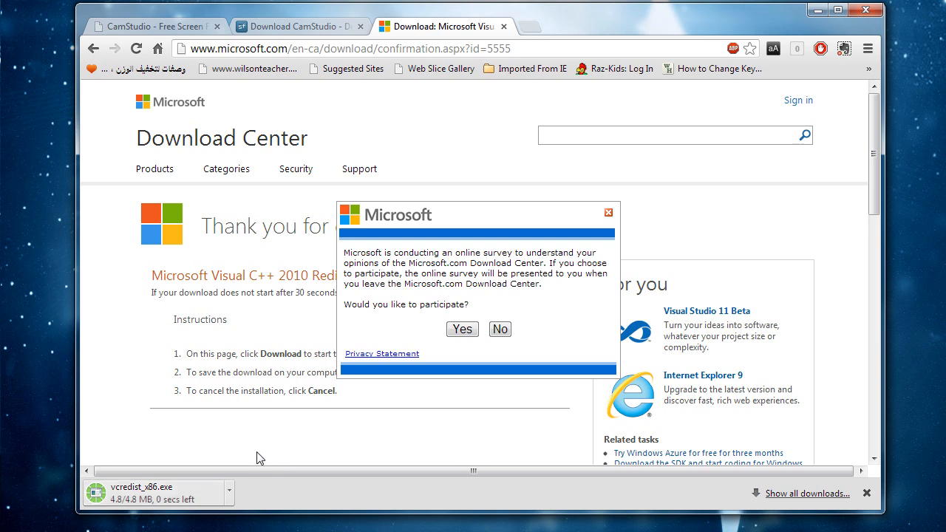
left_click(500, 328)
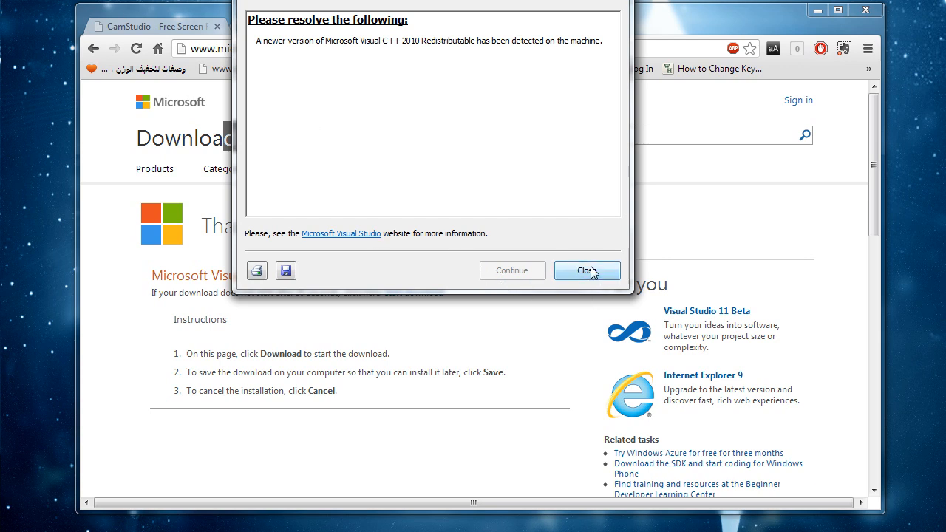
left_click(584, 269)
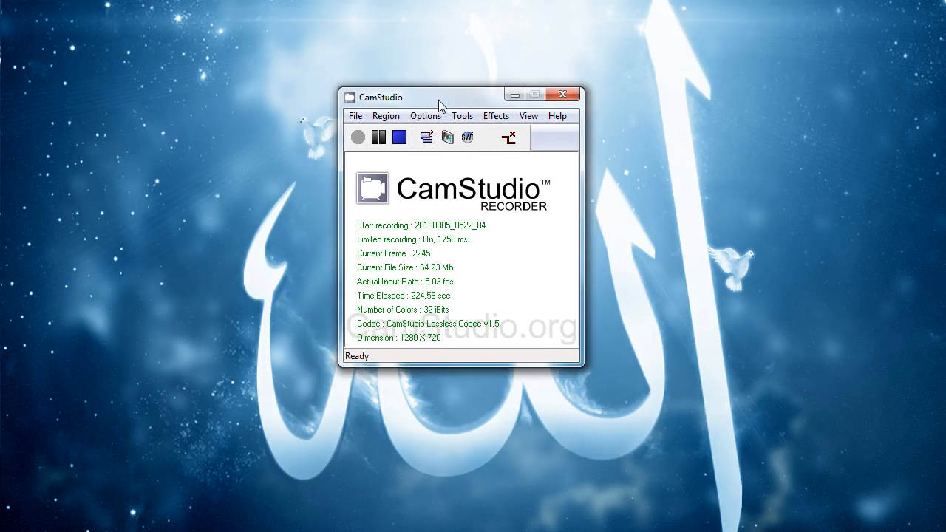
left_click_drag(440, 98, 446, 100)
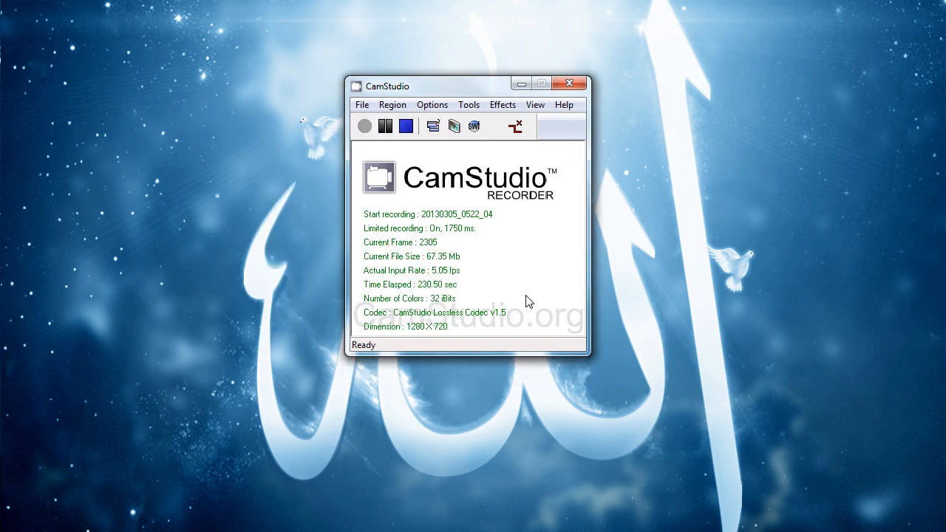
mouse_move(393, 245)
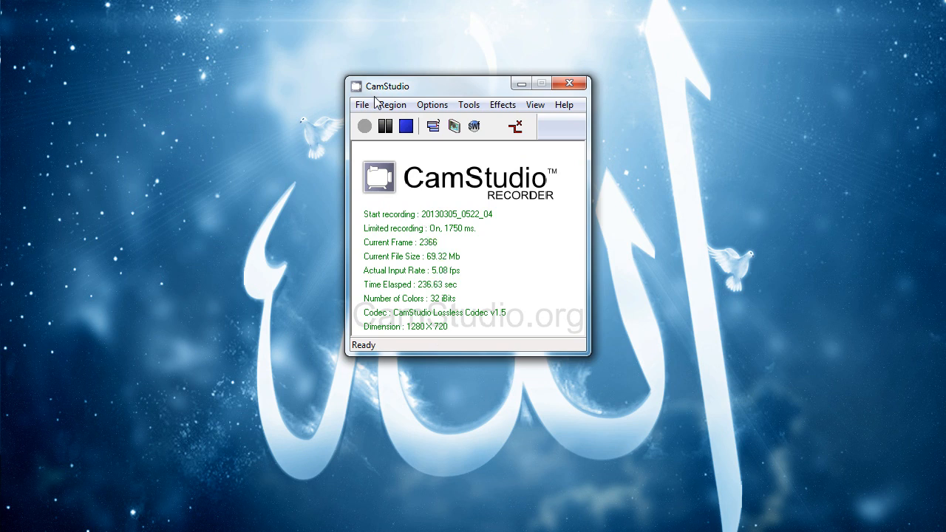
Choose CamStudio Lossless Codec v1.5 as compressor in Video Options with Quality 100 and confirm
left_click(432, 104)
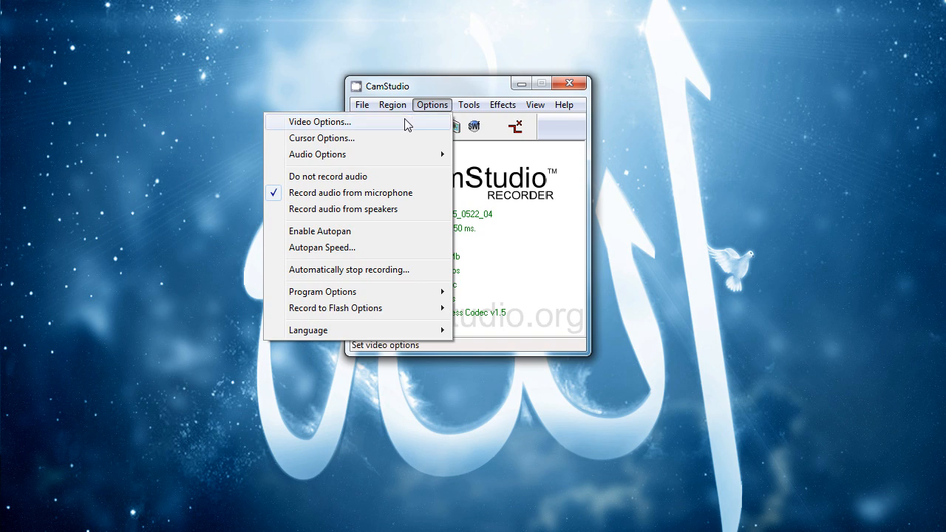
mouse_move(405, 127)
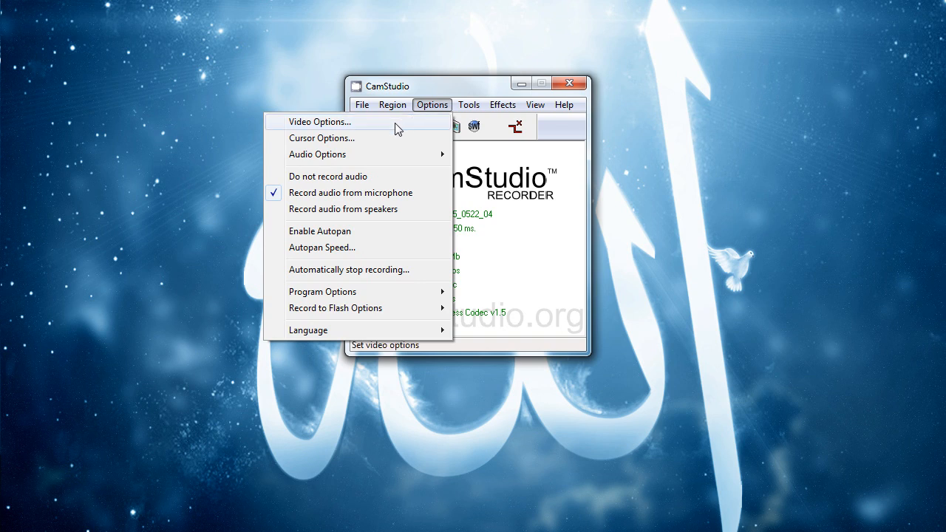
left_click(319, 122)
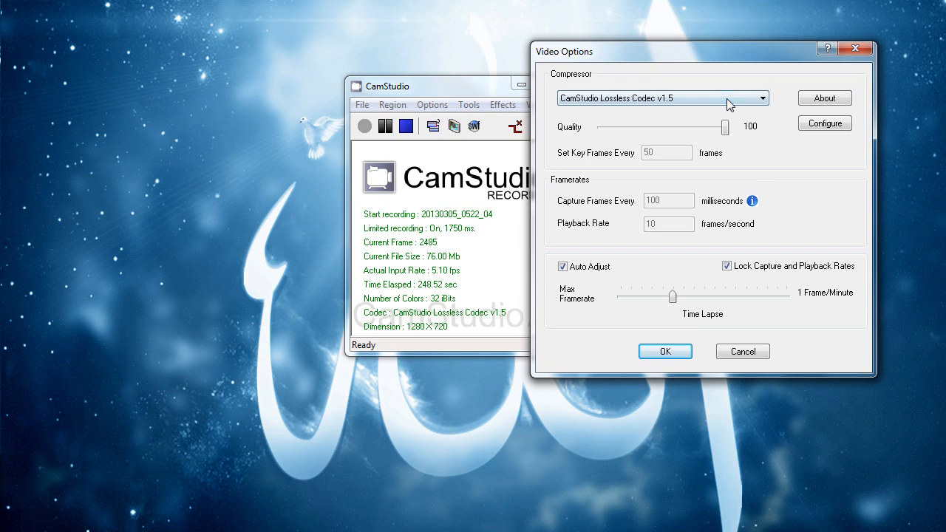
left_click(767, 98)
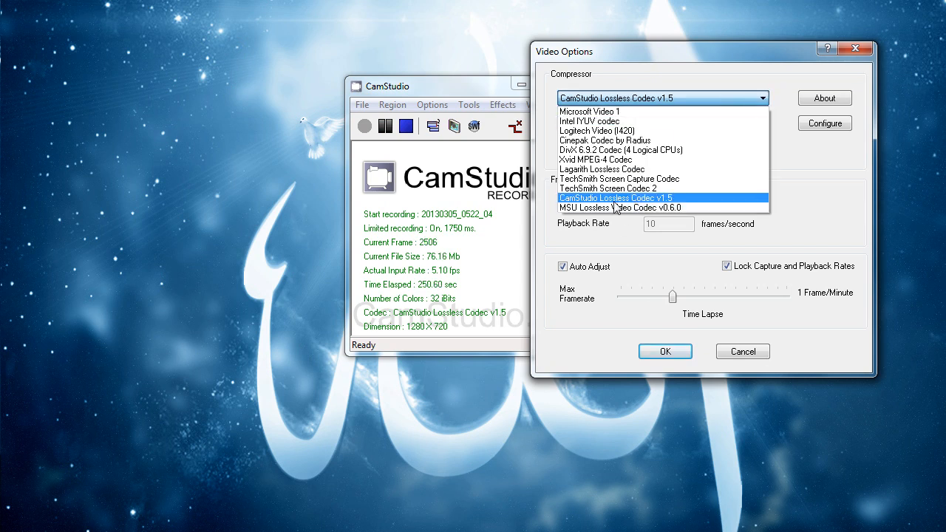
left_click(615, 198)
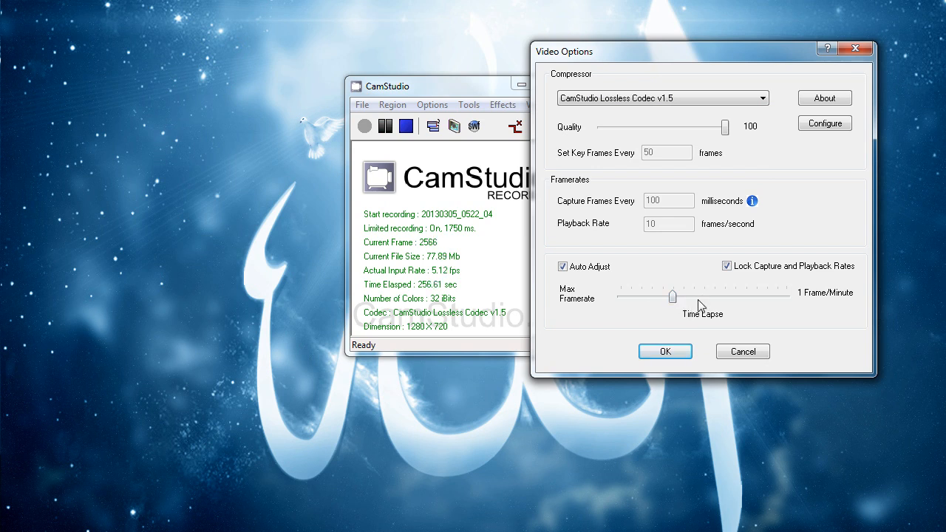
mouse_move(665, 269)
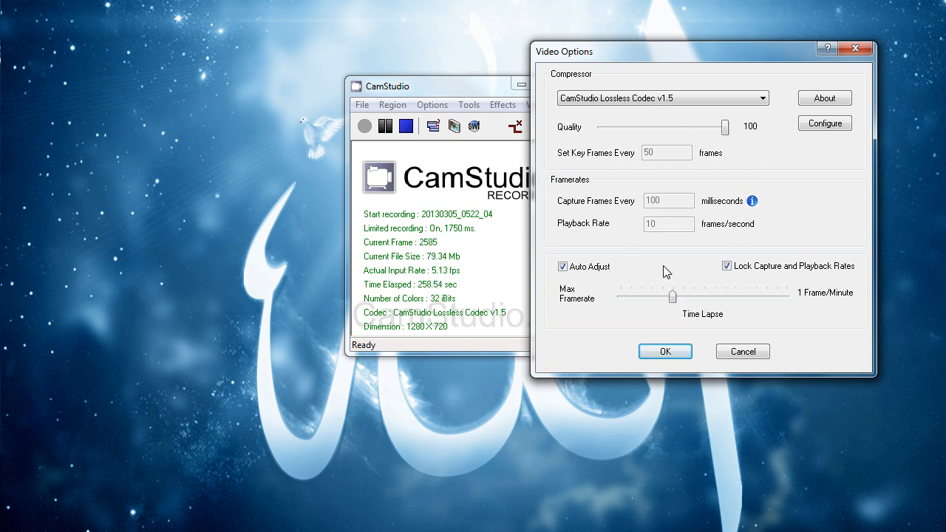
left_click(665, 352)
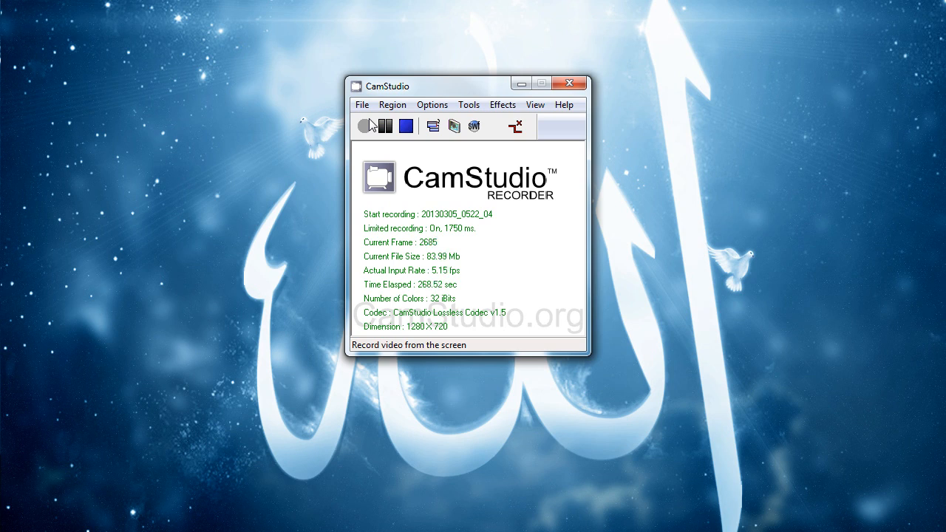
left_click(384, 126)
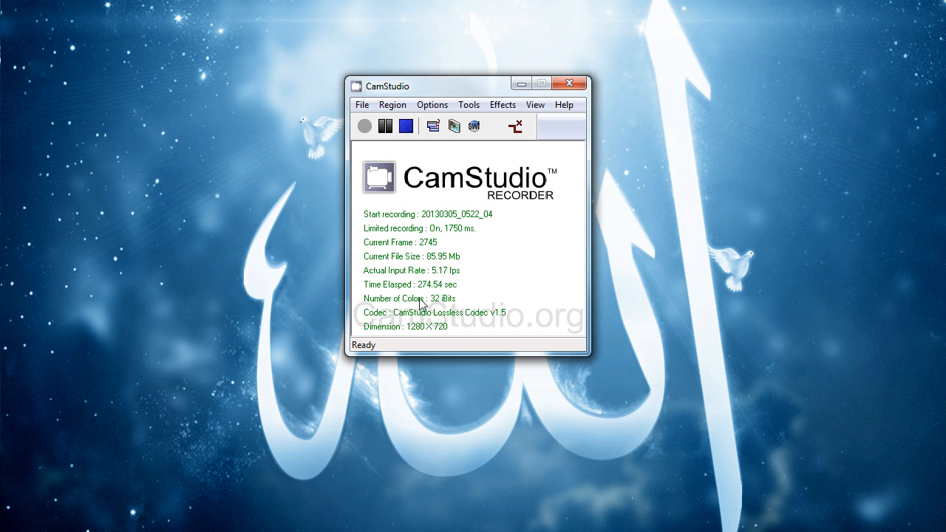
left_click(393, 103)
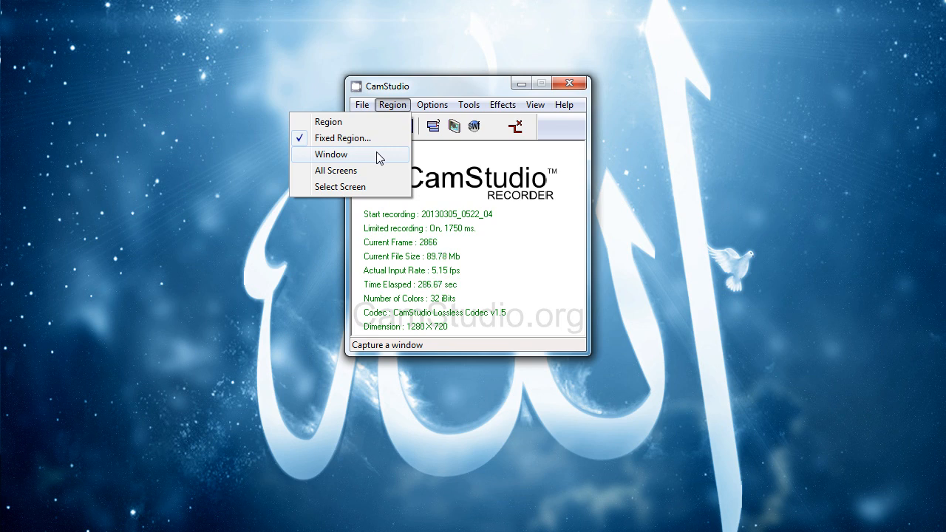
left_click(431, 103)
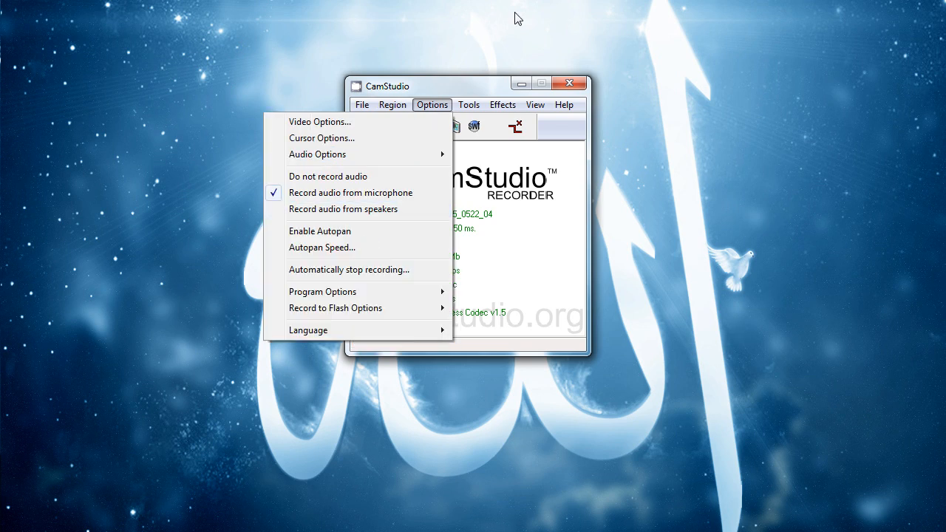
left_click(393, 103)
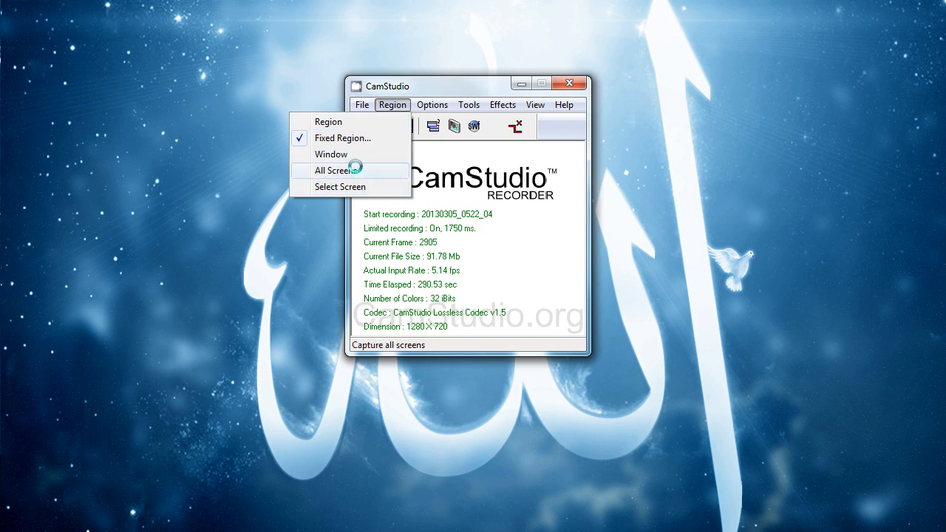
mouse_move(358, 186)
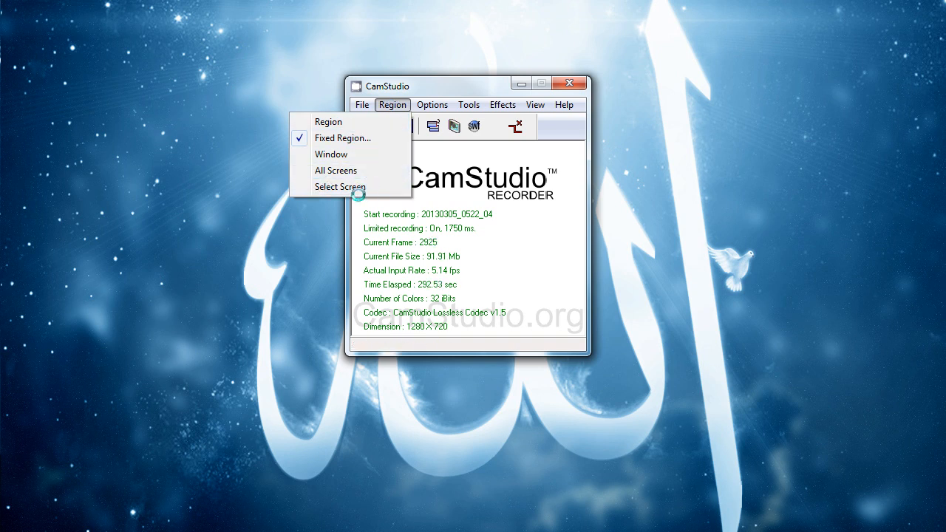
mouse_move(347, 171)
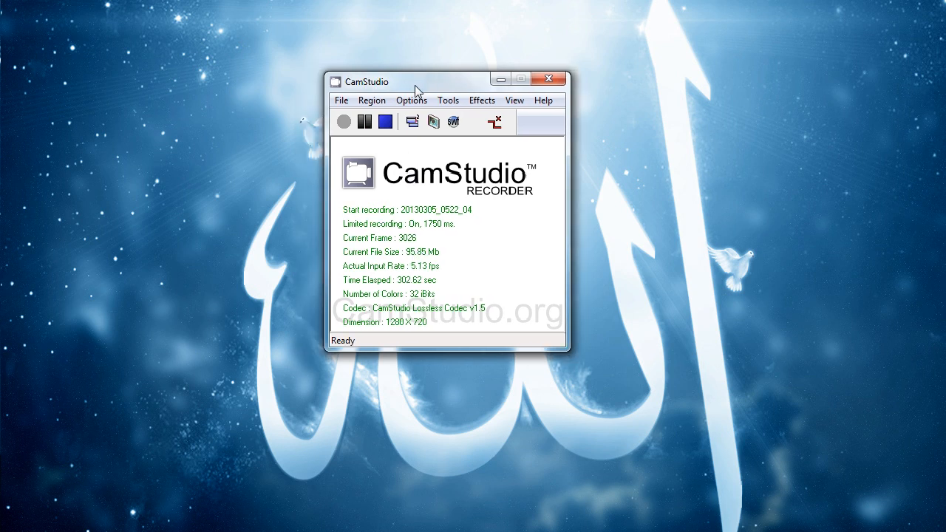
left_click(372, 100)
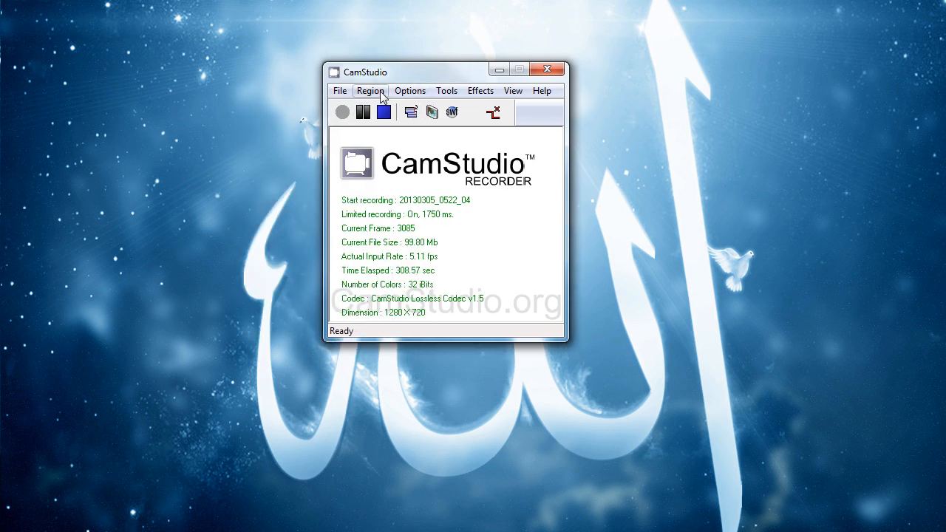
left_click(369, 90)
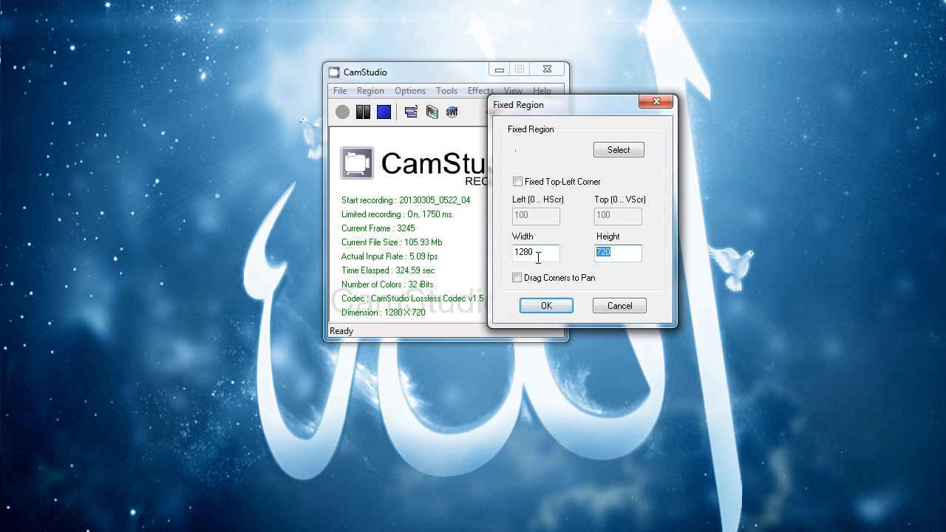
left_click(535, 252)
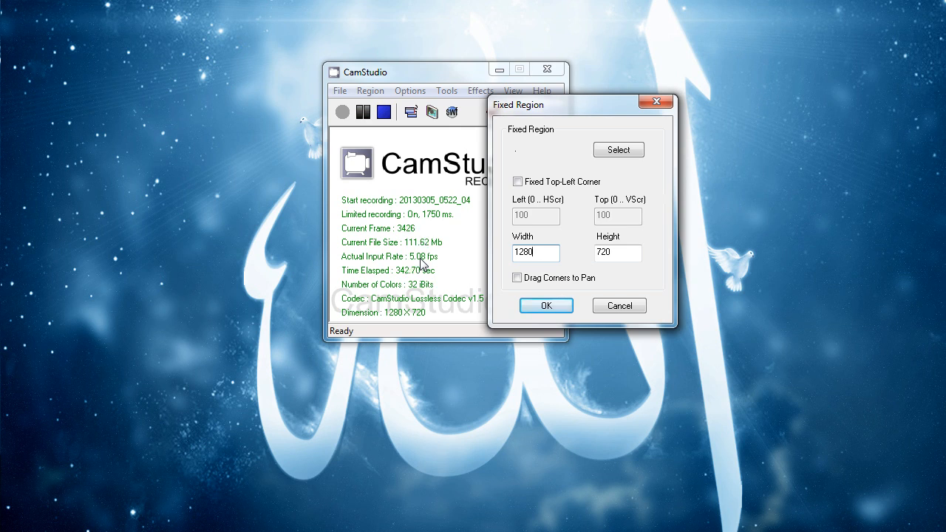
mouse_move(443, 269)
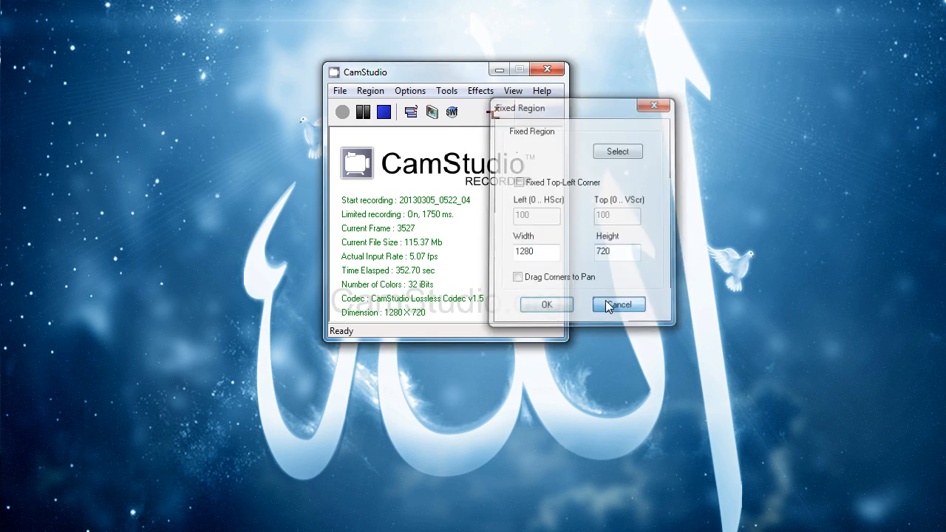
left_click(618, 305)
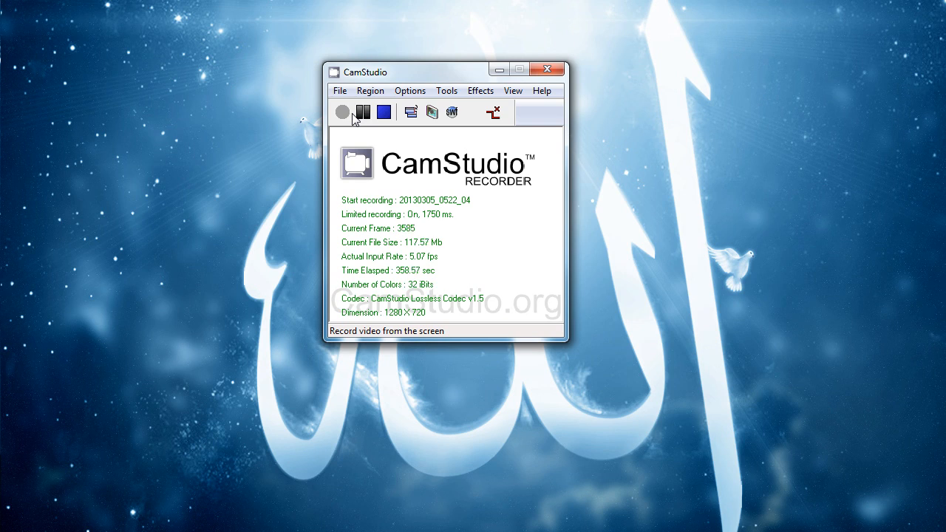
Confirm 'Record audio from microphone' is checked in the Options menu
left_click(410, 90)
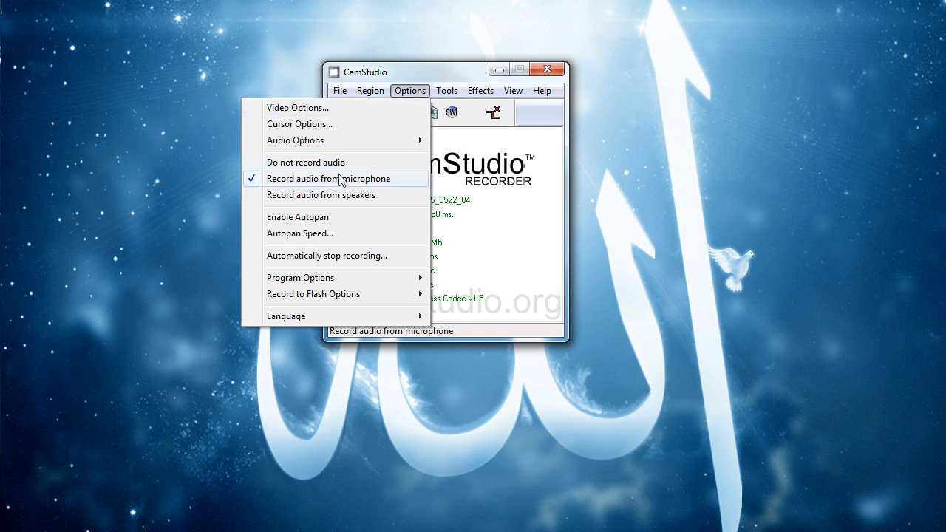
mouse_move(329, 183)
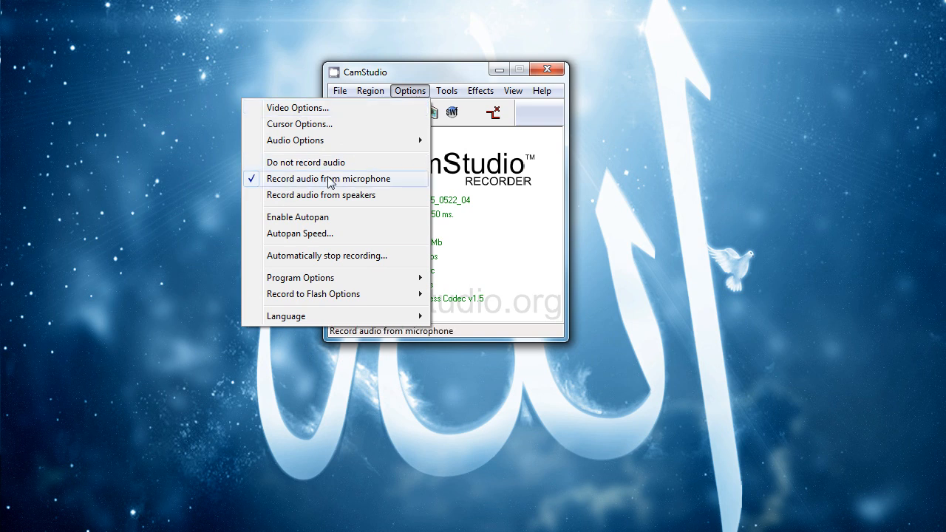